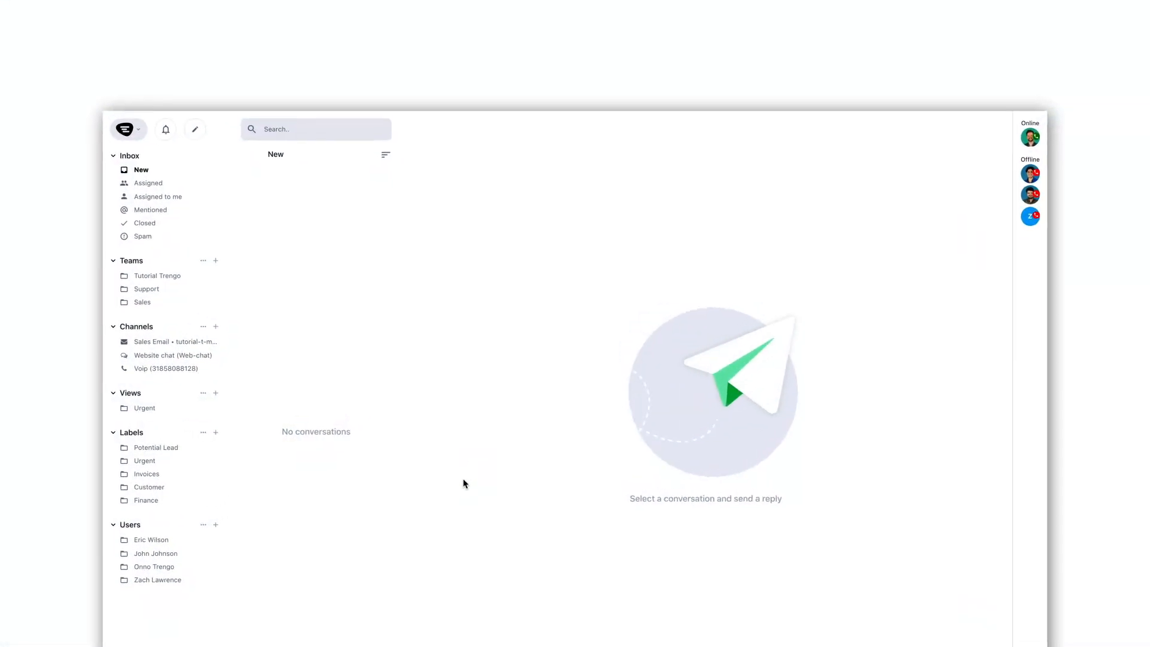
# Step: Go to Settings and show the E-mail channels, listing Sales Email
pyautogui.click(125, 129)
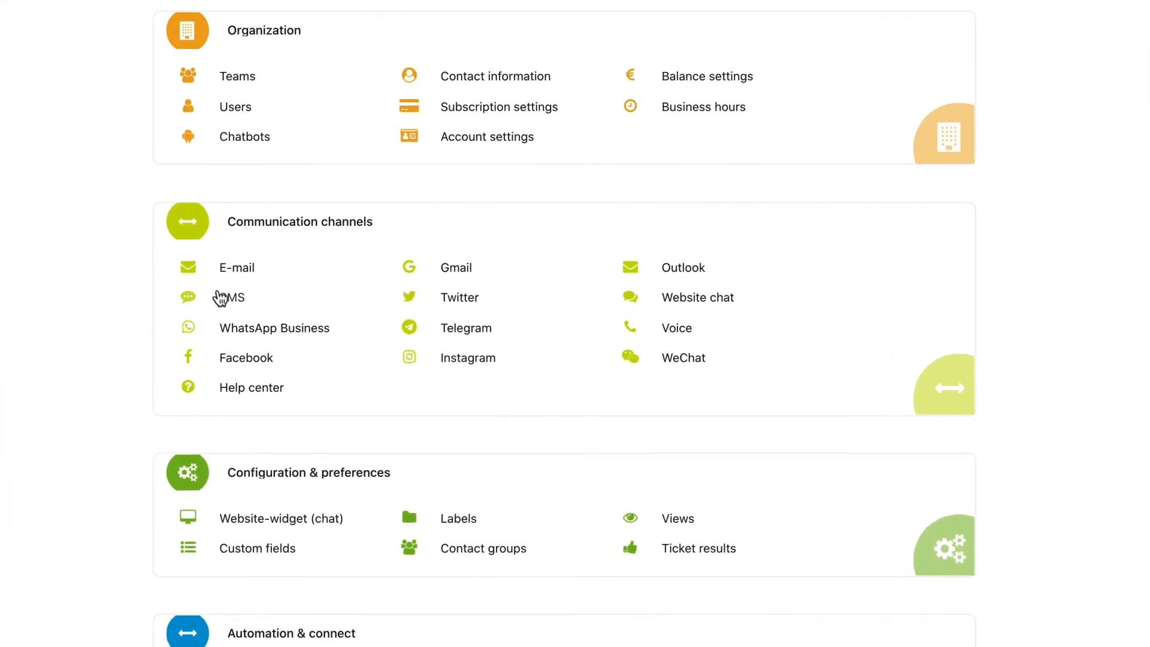
pyautogui.click(236, 267)
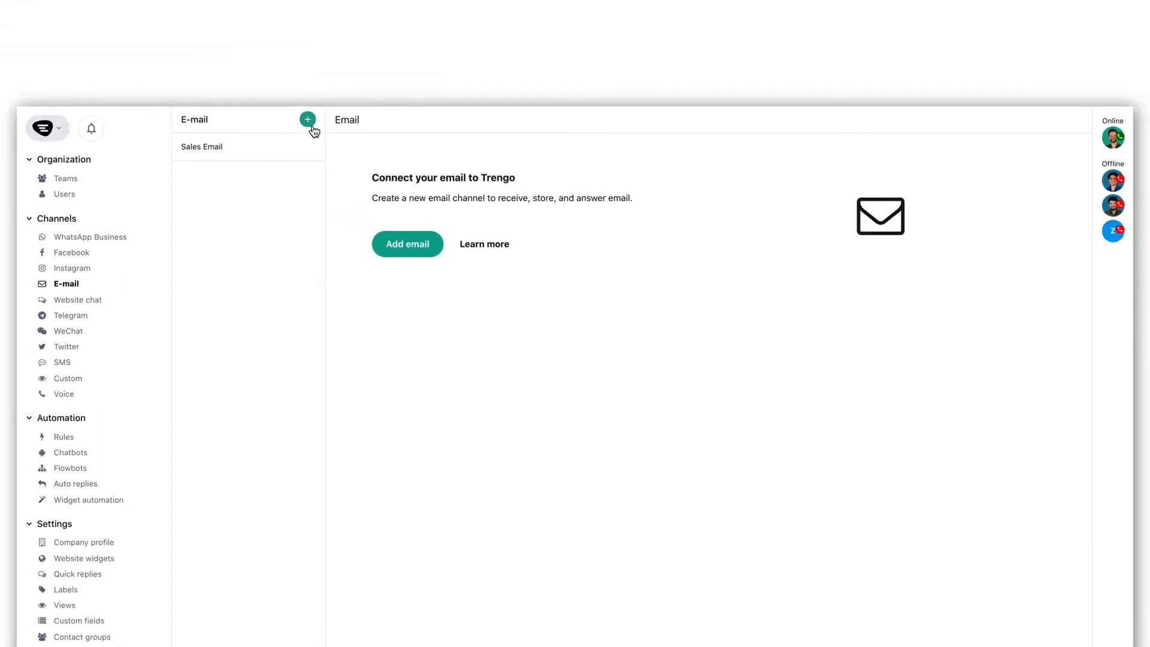
# Step: Start a new Trengo forwarding address email channel and scroll to Advanced settings
pyautogui.click(407, 244)
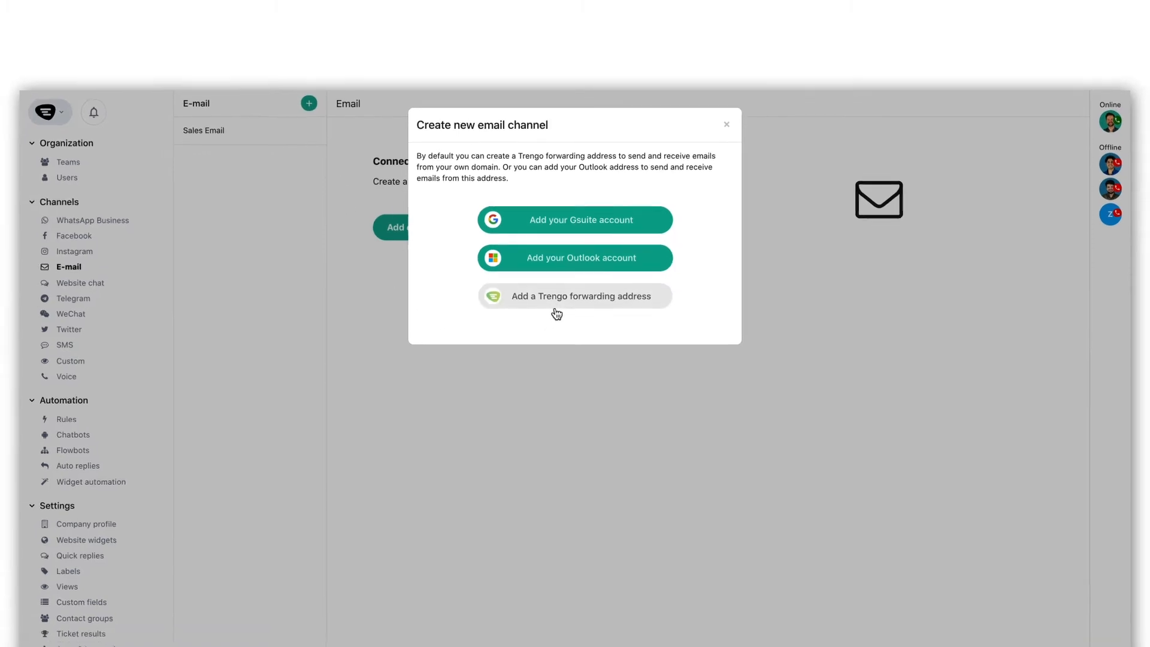
pyautogui.click(574, 296)
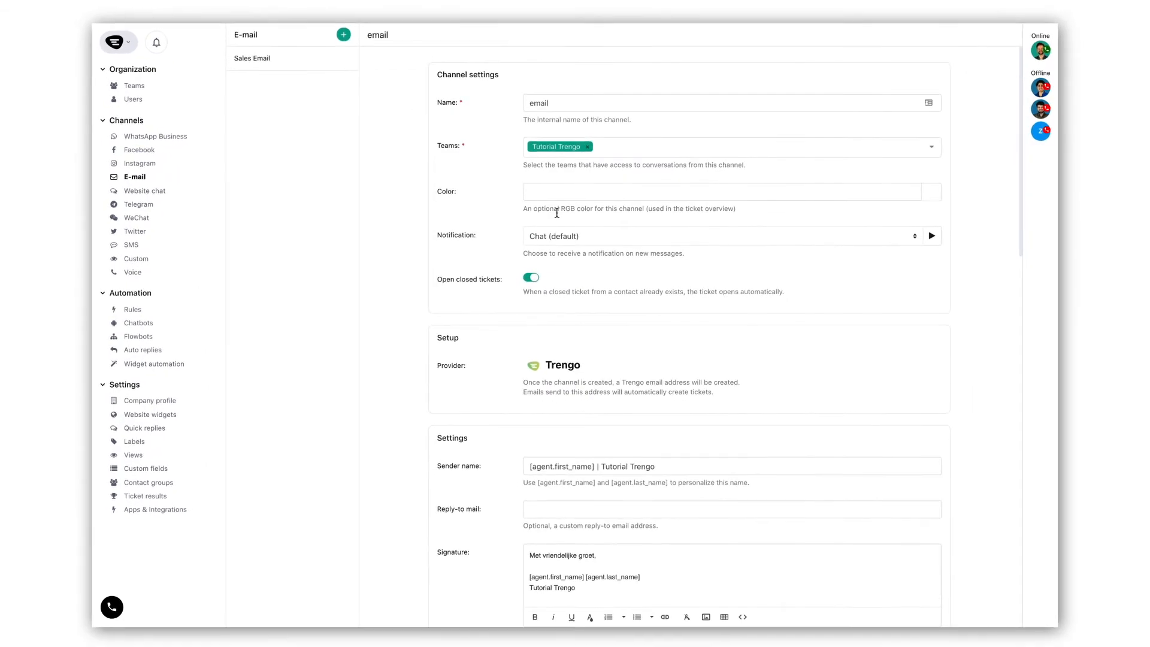
pyautogui.scroll(-3)
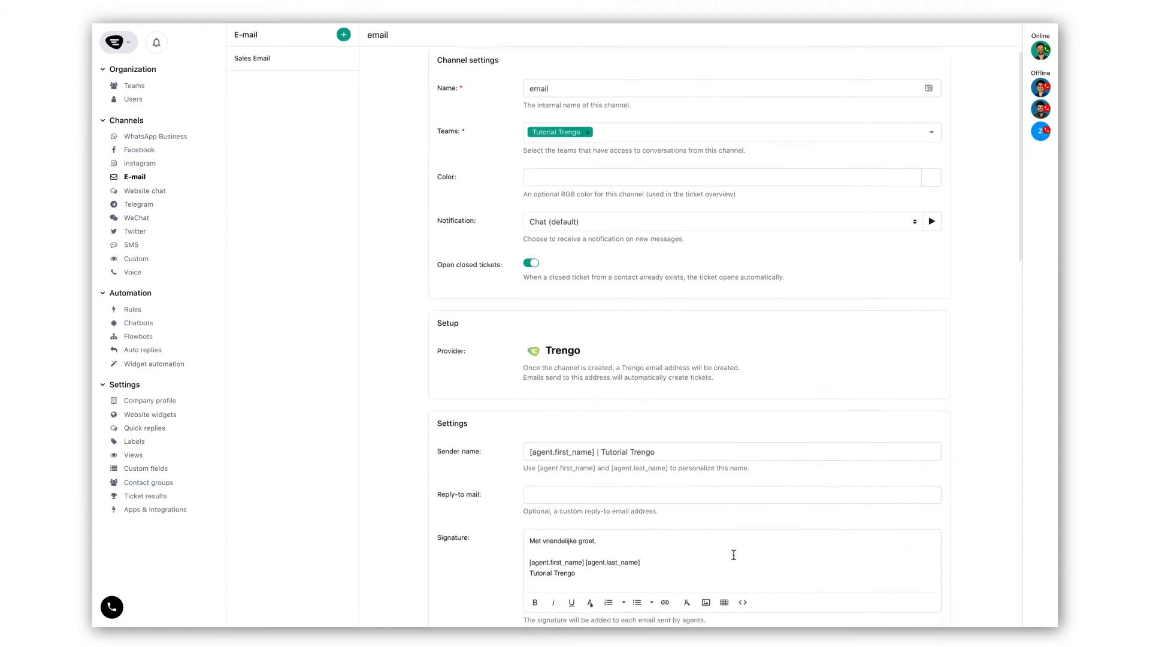
pyautogui.scroll(-3)
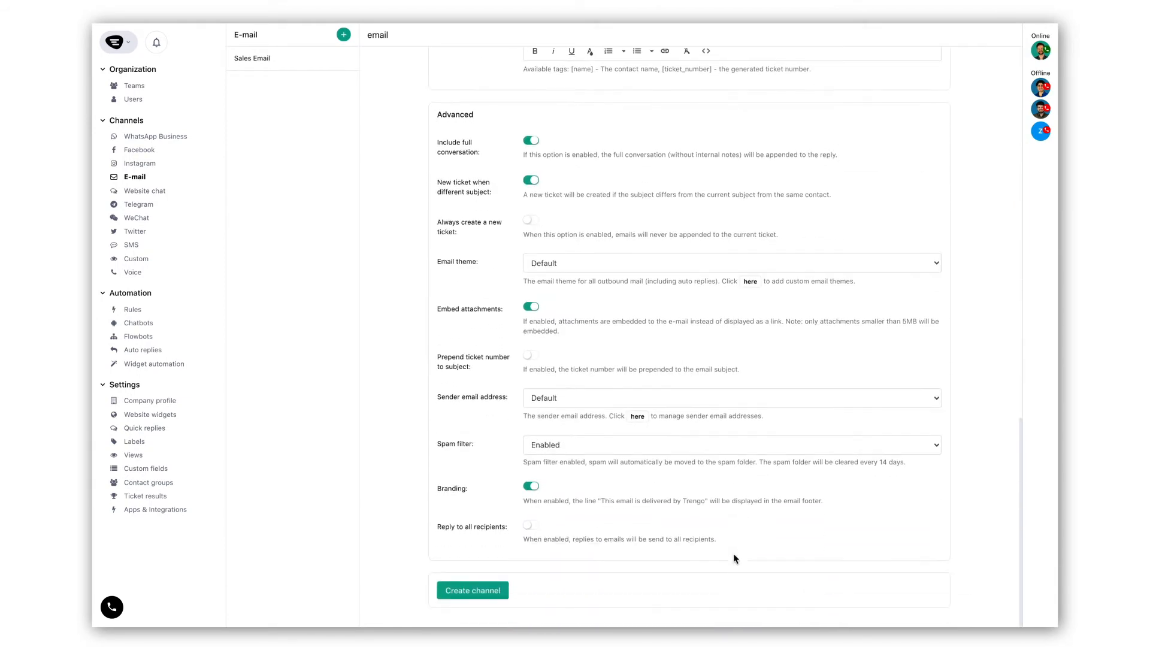
pyautogui.scroll(-3)
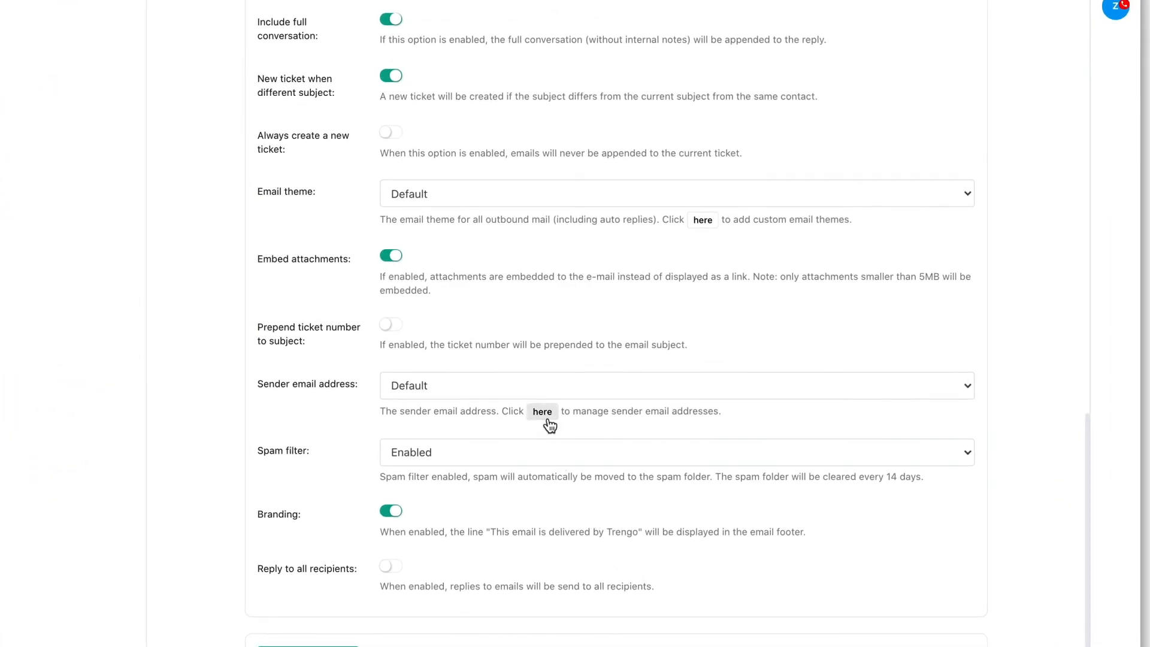
# Step: Add example.com as a new sender domain
pyautogui.click(543, 411)
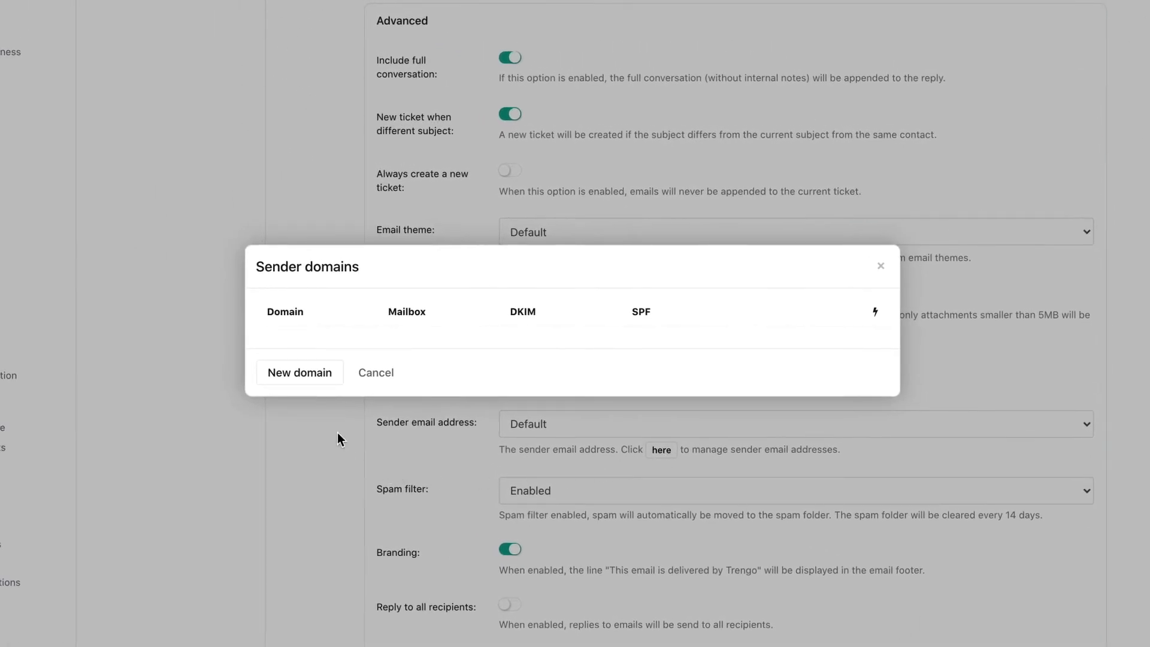
pyautogui.click(299, 372)
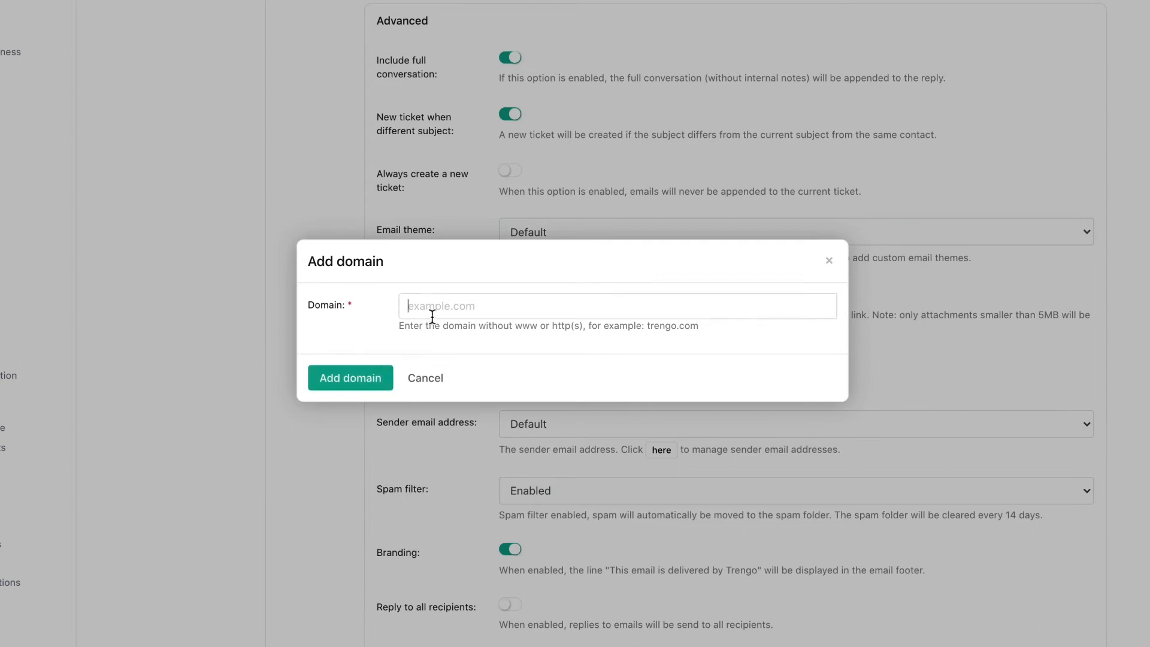
pyautogui.write('example')
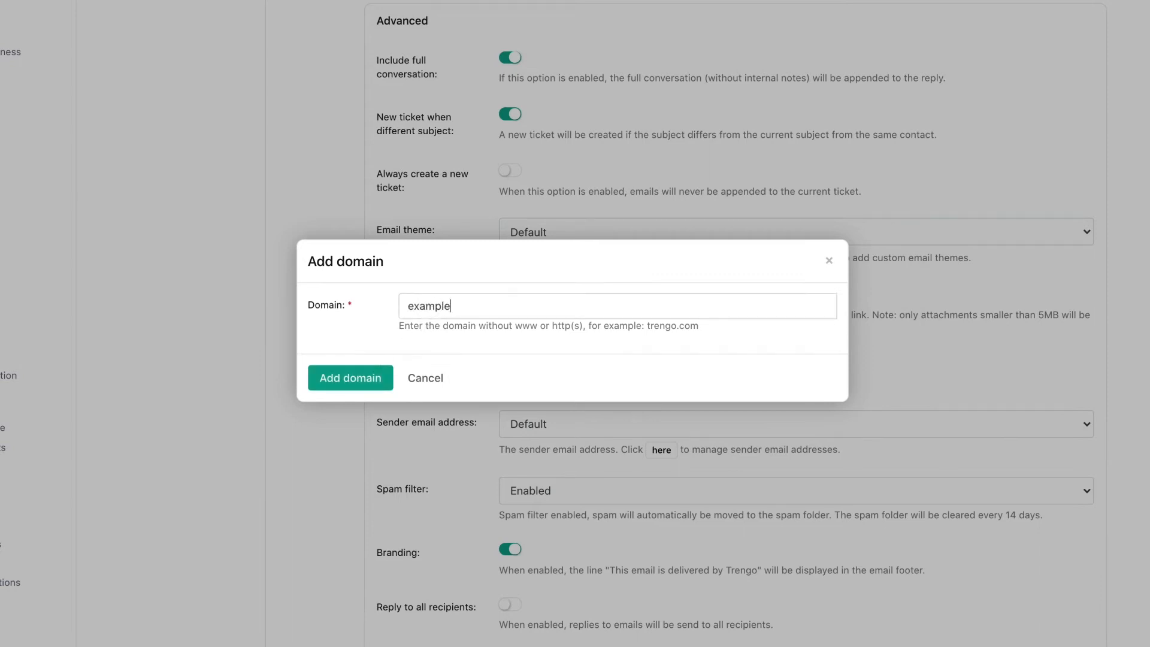
pyautogui.write('.com')
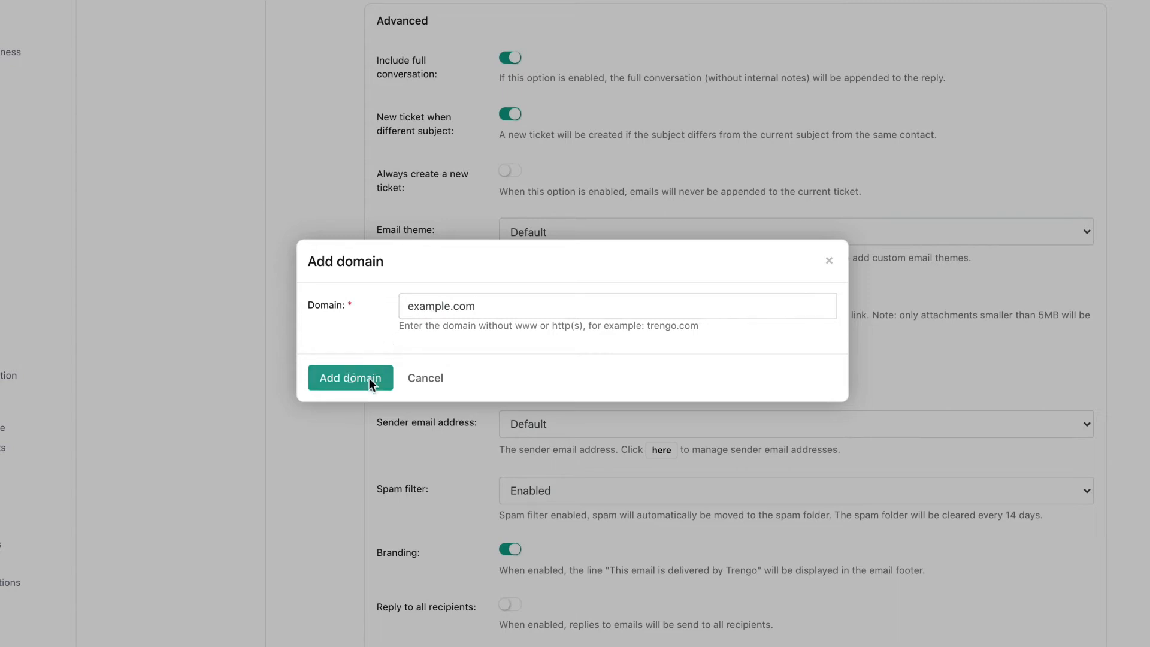
pyautogui.click(350, 379)
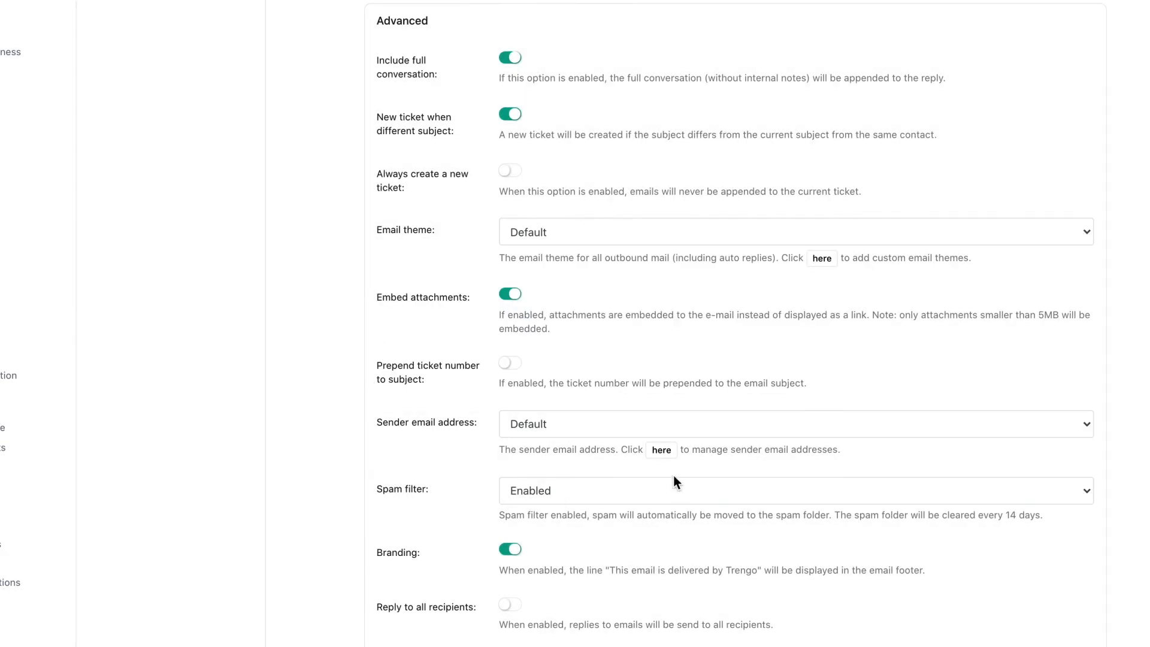
pyautogui.click(661, 450)
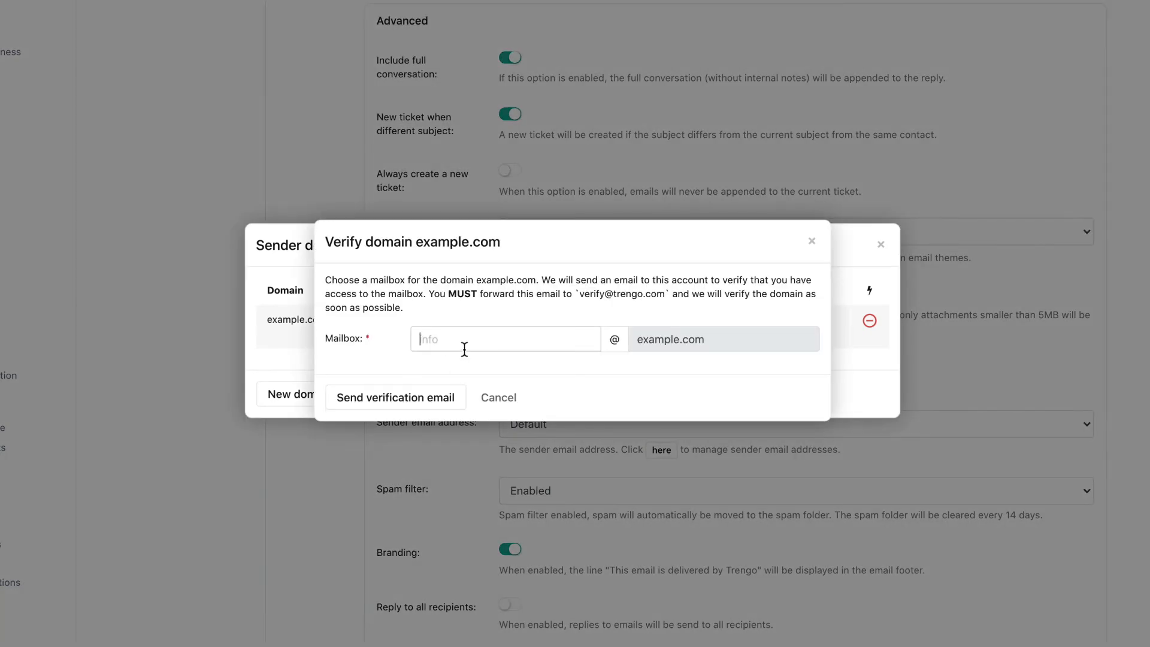
# Step: Send the example.com verification email to the info mailbox
pyautogui.write('info')
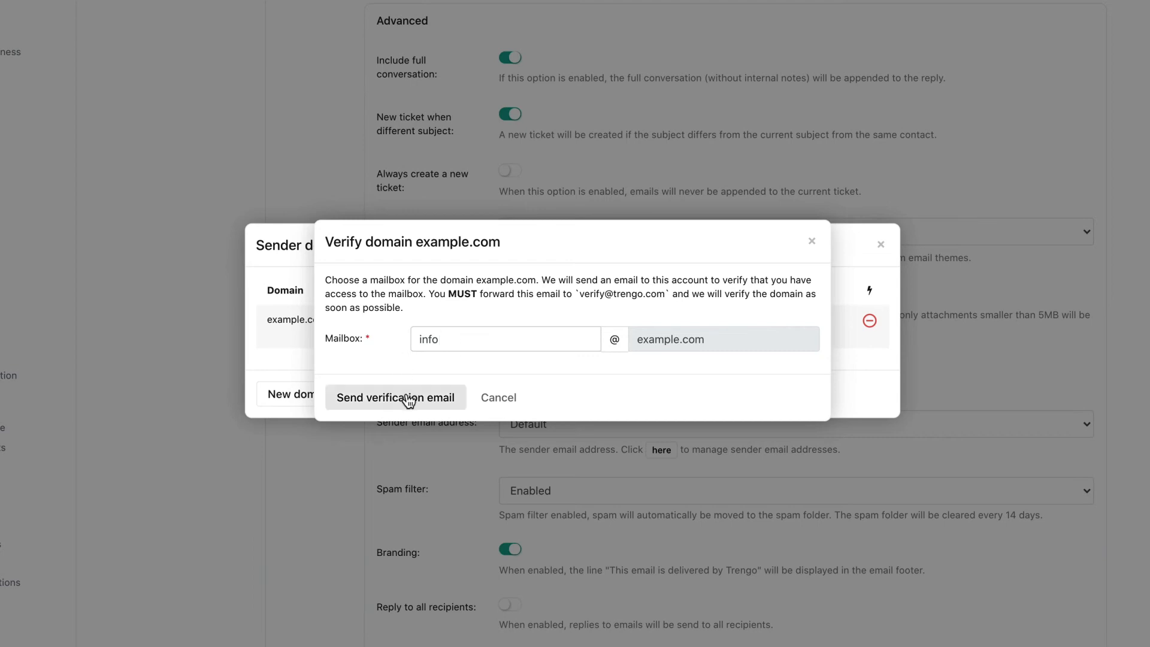
pyautogui.click(395, 397)
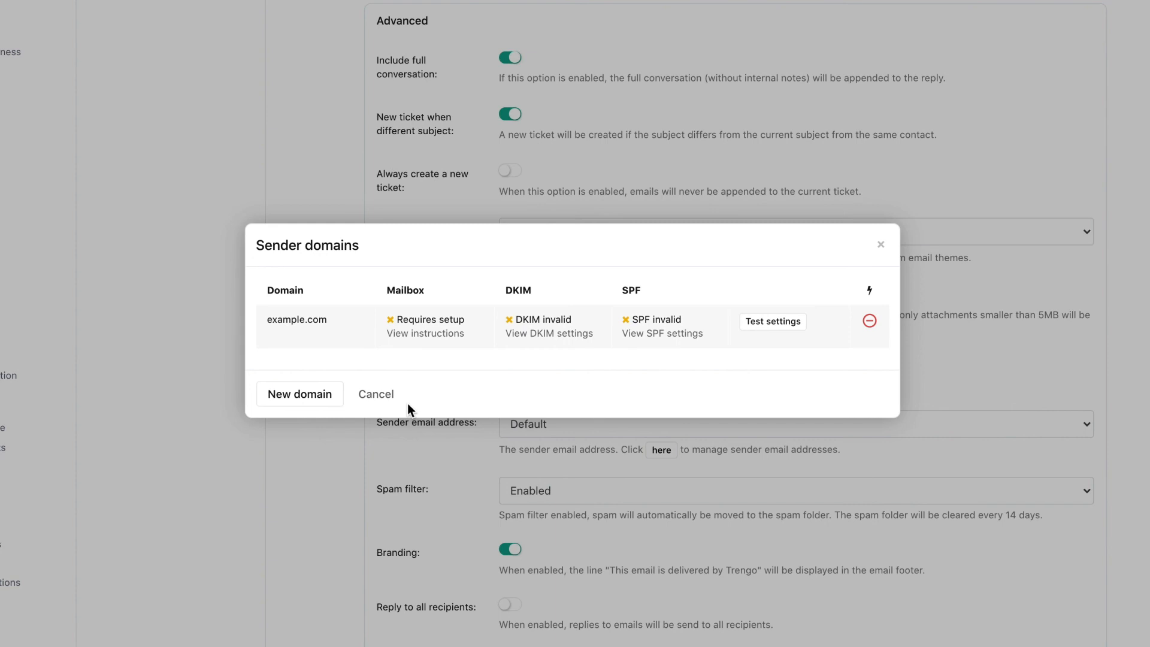
pyautogui.moveTo(549, 345)
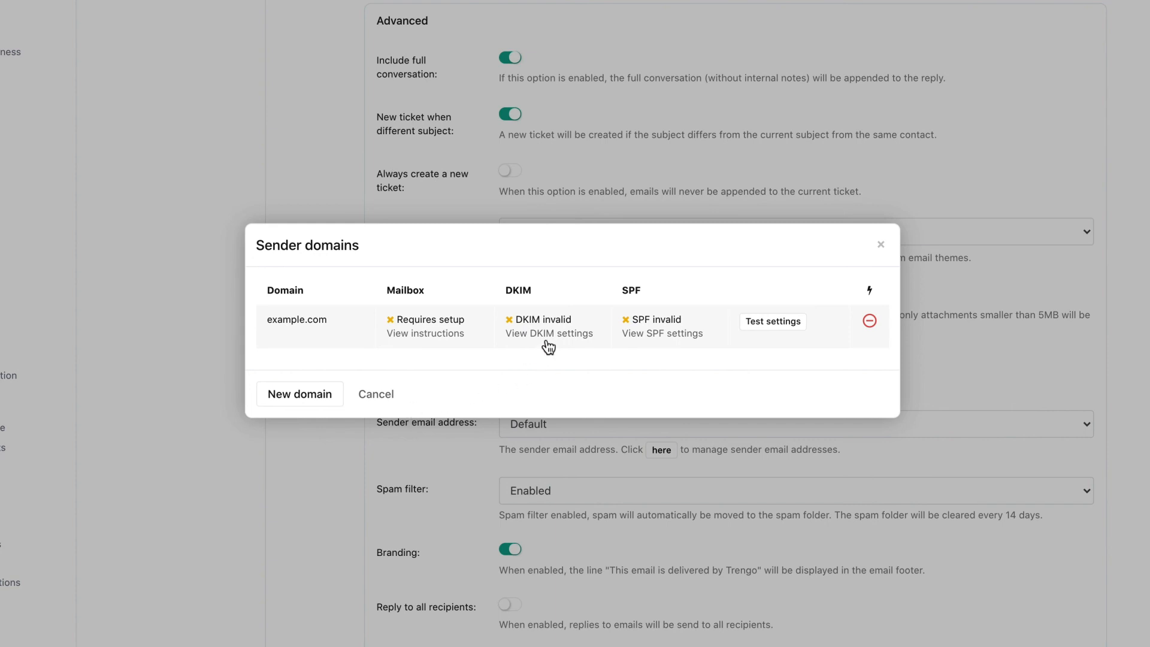
pyautogui.moveTo(666, 346)
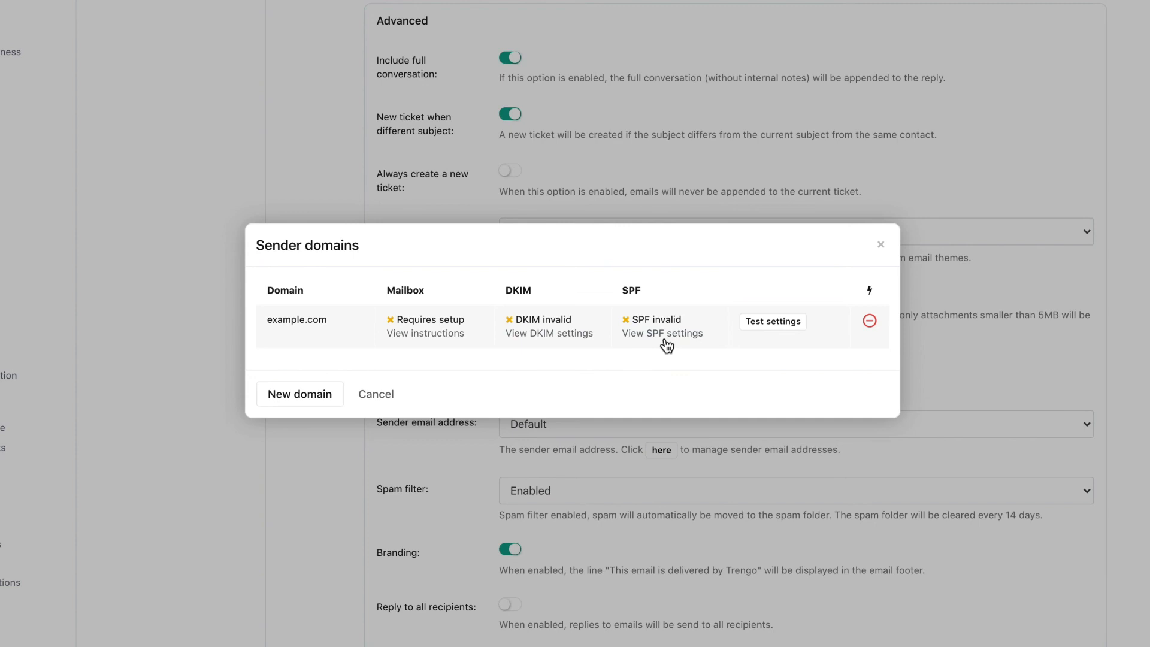